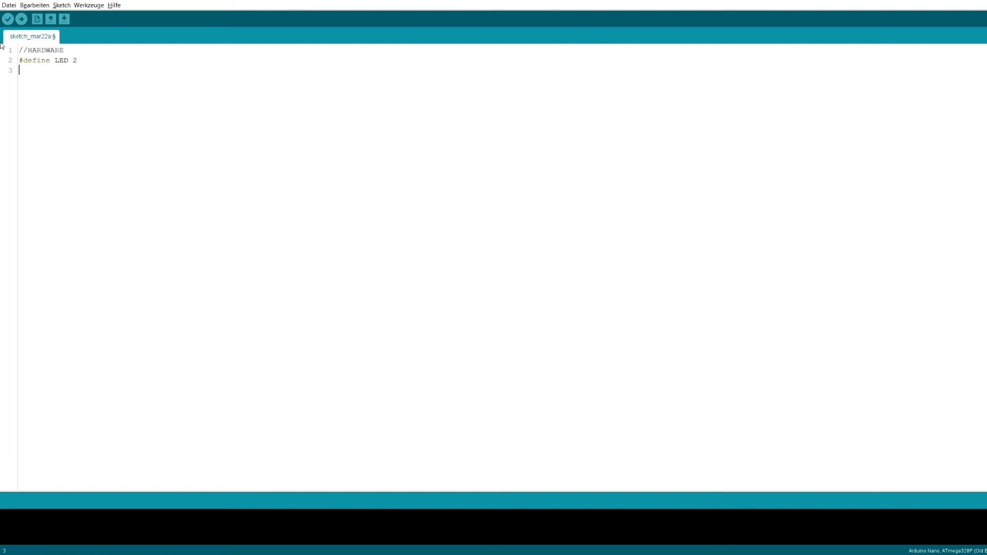
Add a //SOFTWARE comment and declare byte statusByte, dataByte1 and dataByte2 under #define LED 2
{"action": "type", "text": "//SOE"}
{"action": "type", "text": "byte"}
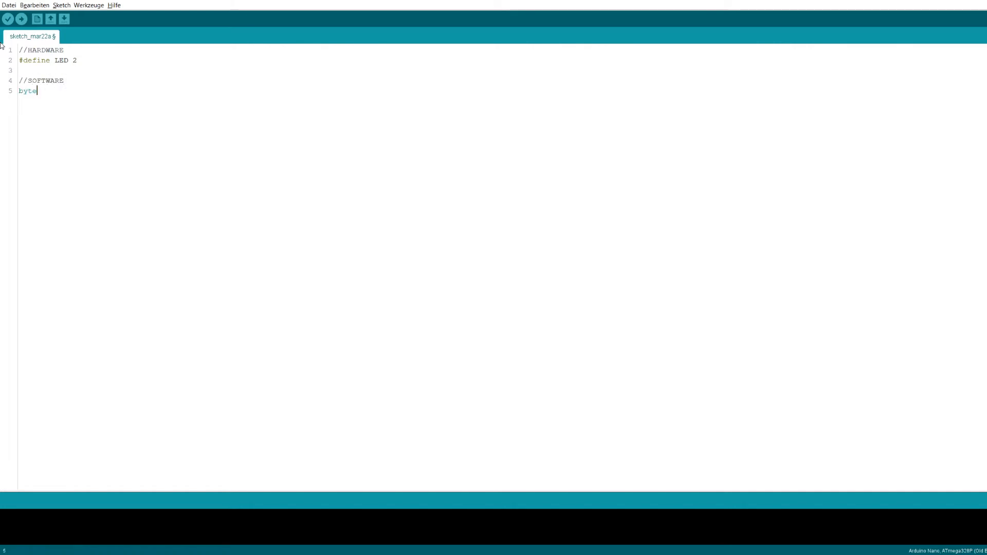
{"action": "type", "text": "statusByte"}
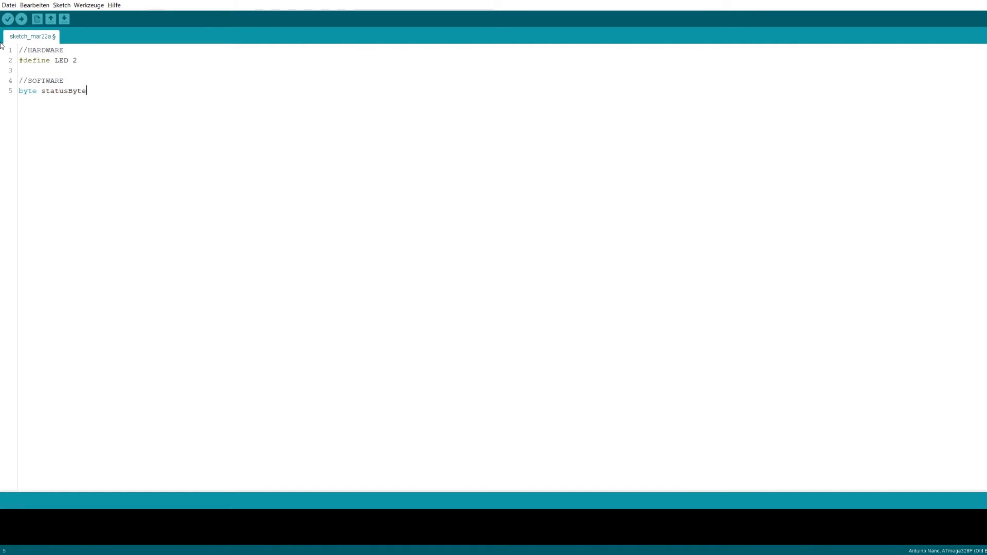
{"action": "type", "text": ";"}
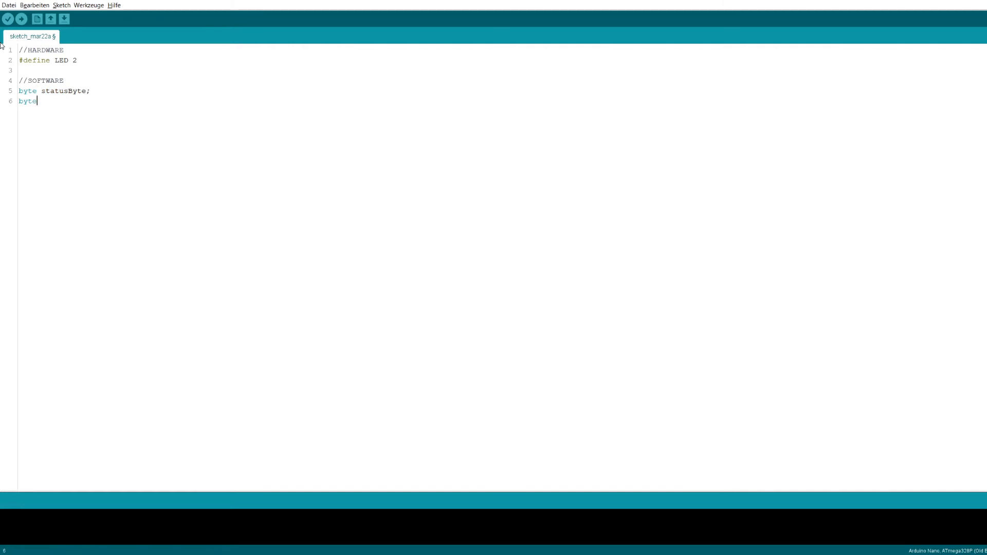
{"action": "type", "text": "dataByte1;"}
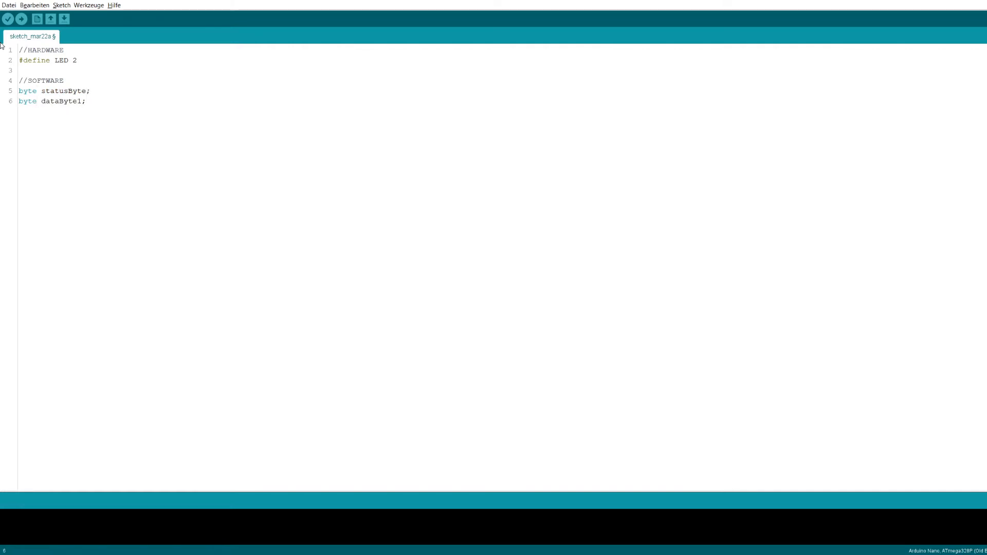
{"action": "type", "text": "byte dataByte2"}
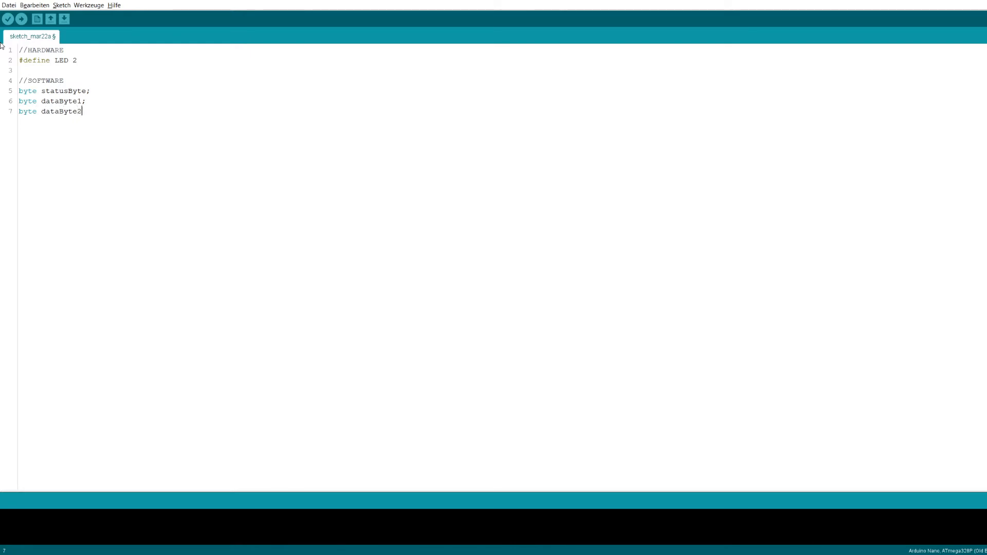
Begin void setup() with Serial.begin(31250) and pinMode(LED, OUTPUT)
{"action": "type", "text": ";"}
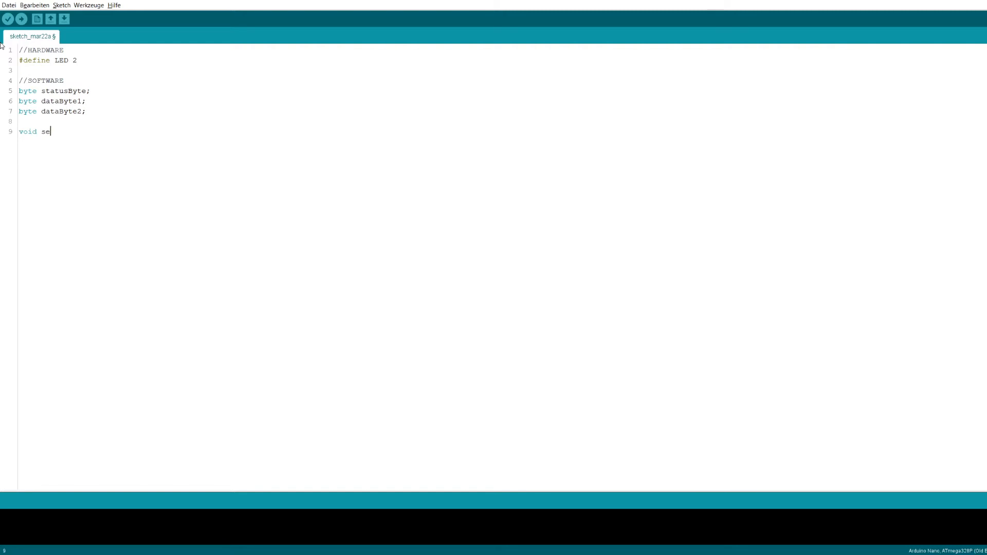
{"action": "type", "text": "tup(){"}
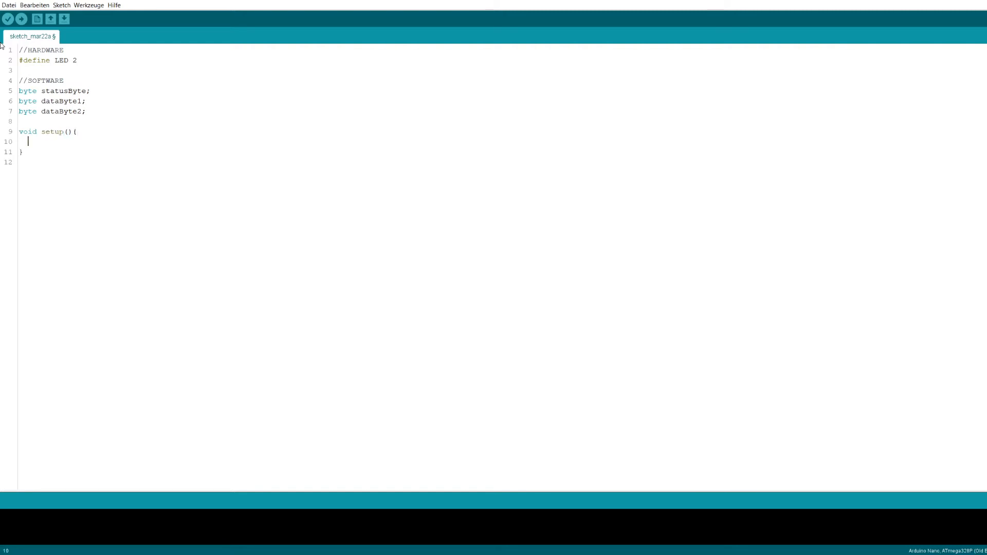
{"action": "type", "text": "Serial.bein"}
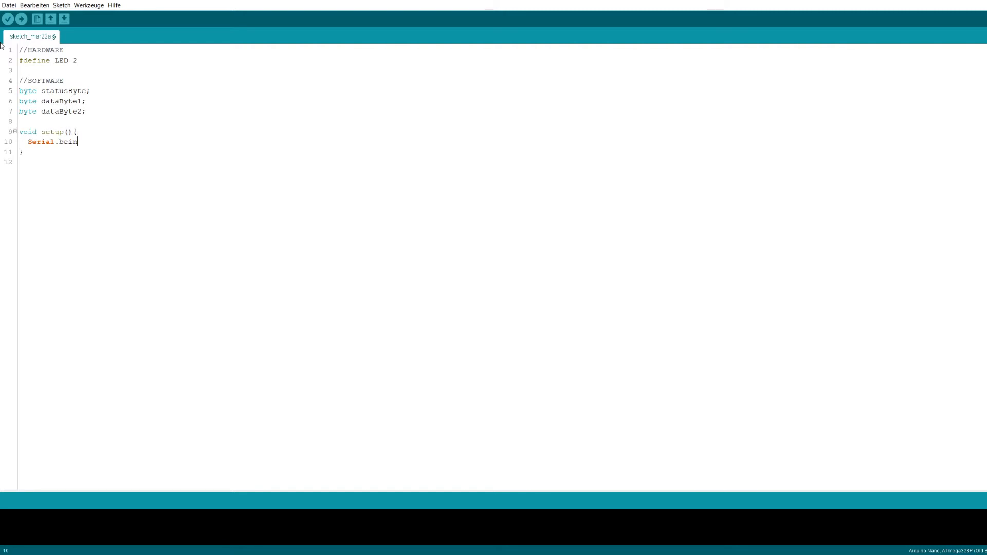
{"action": "type", "text": "(31250);"}
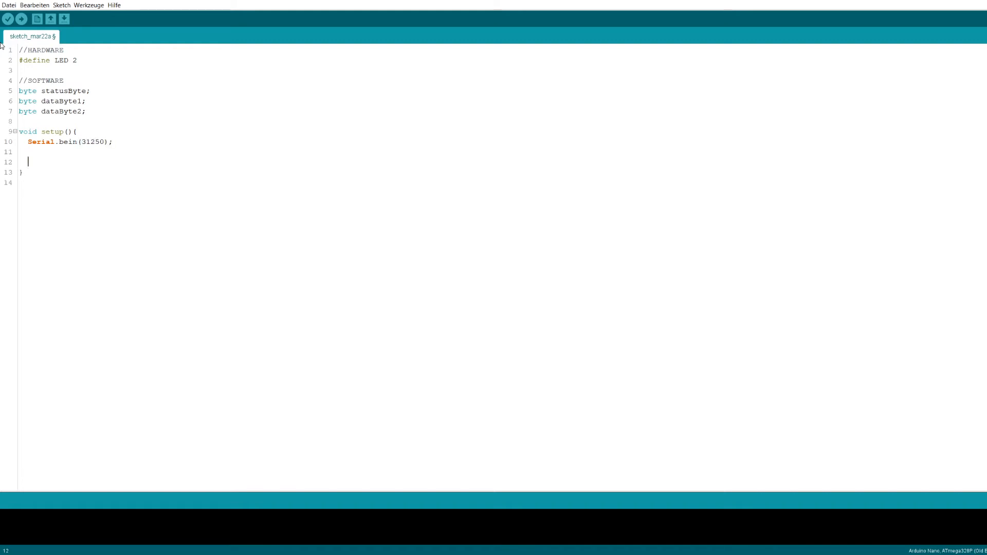
{"action": "type", "text": "pinMode(LED"}
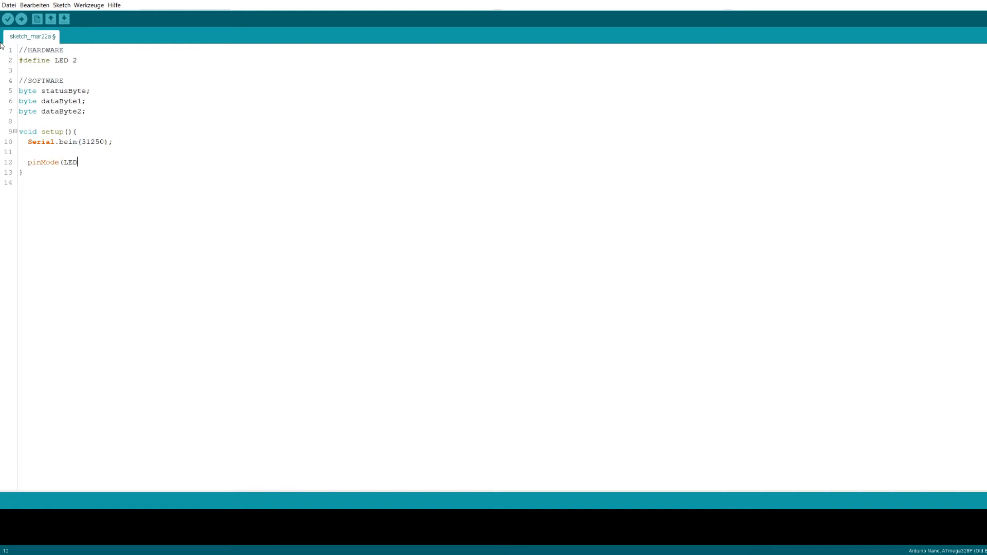
{"action": "type", "text": ", OUTPUT);"}
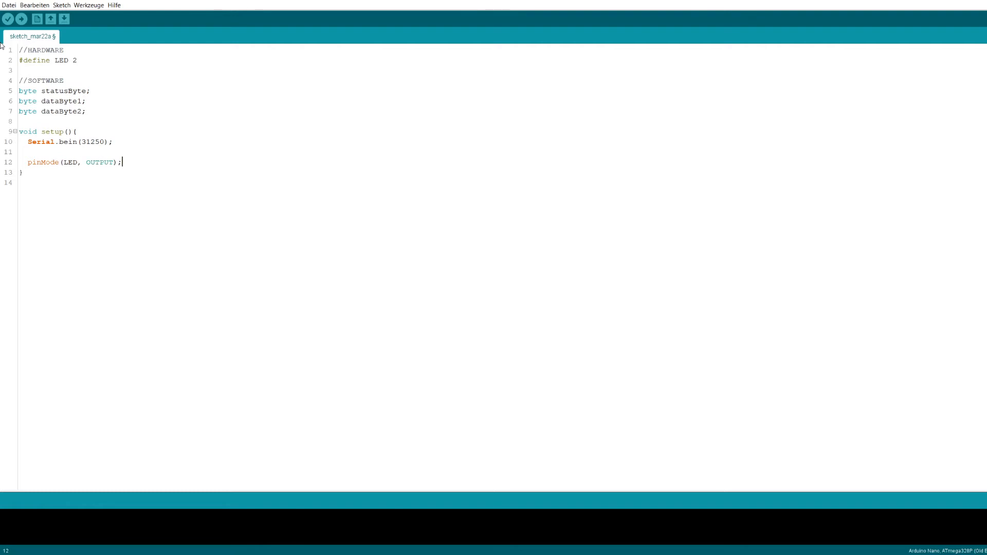
Blink the LED once in setup: digitalWrite HIGH, delay(500), then digitalWrite LOW
{"action": "type", "text": "digtialWrite"}
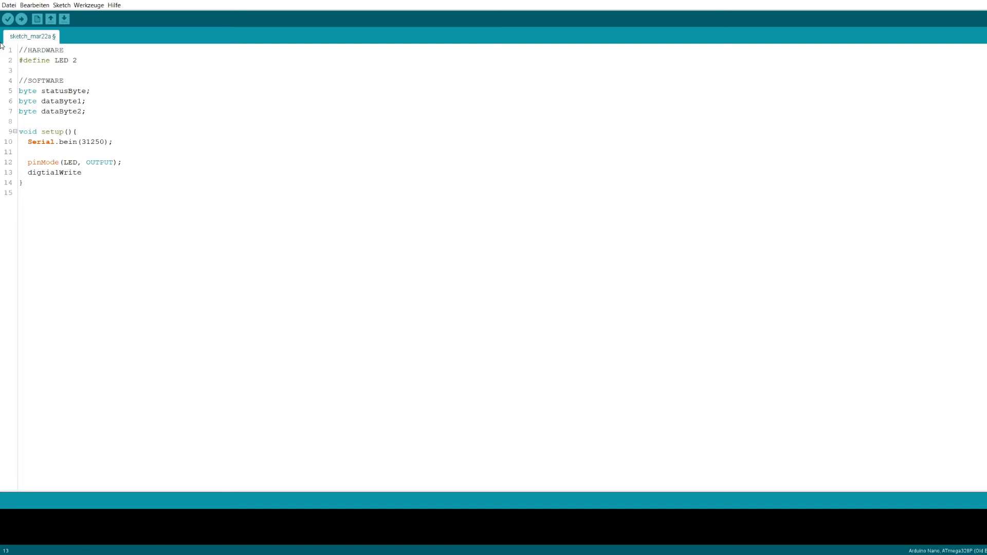
{"action": "type", "text": "i"}
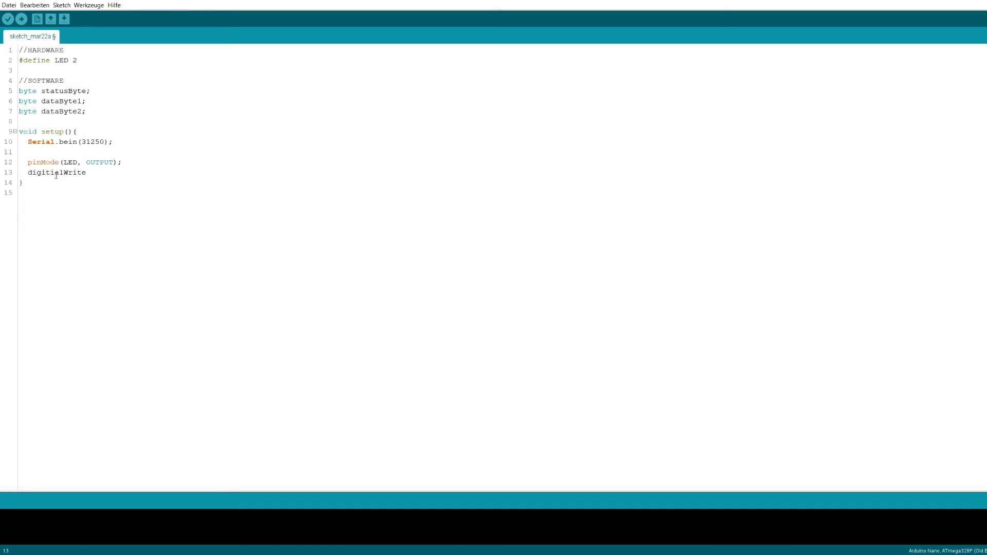
{"action": "type", "text": "(LED"}
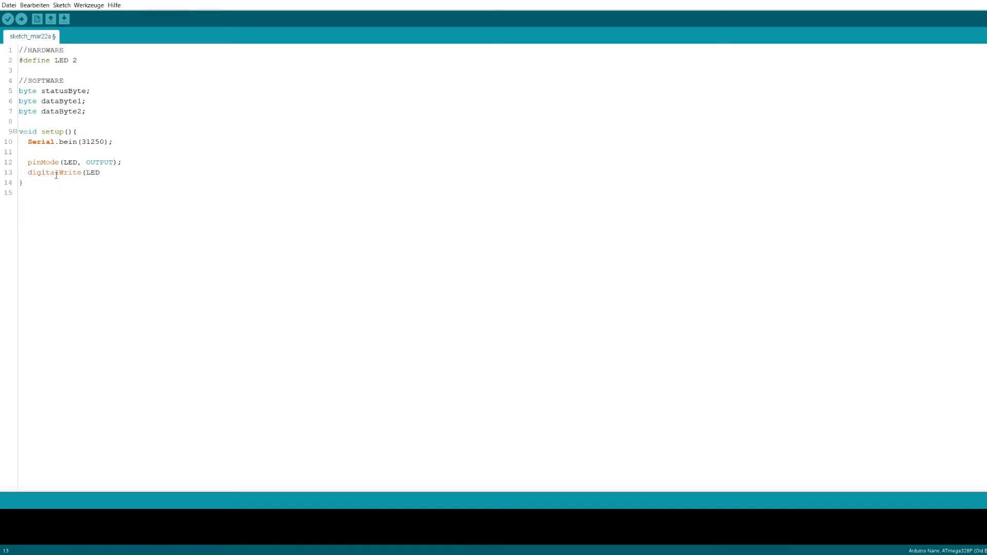
{"action": "type", "text": ", HIGH);"}
{"action": "type", "text": "delay(500);"}
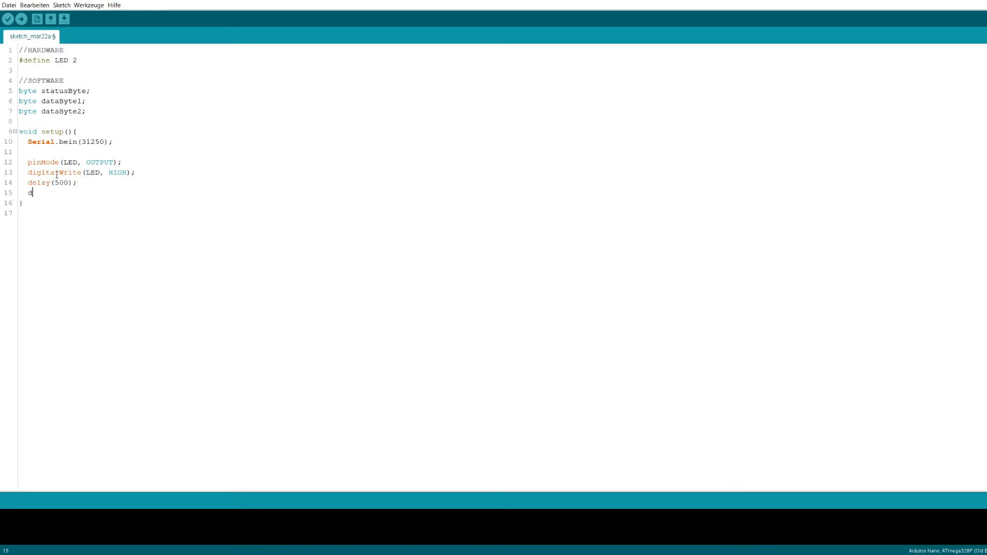
{"action": "type", "text": "igitalW"}
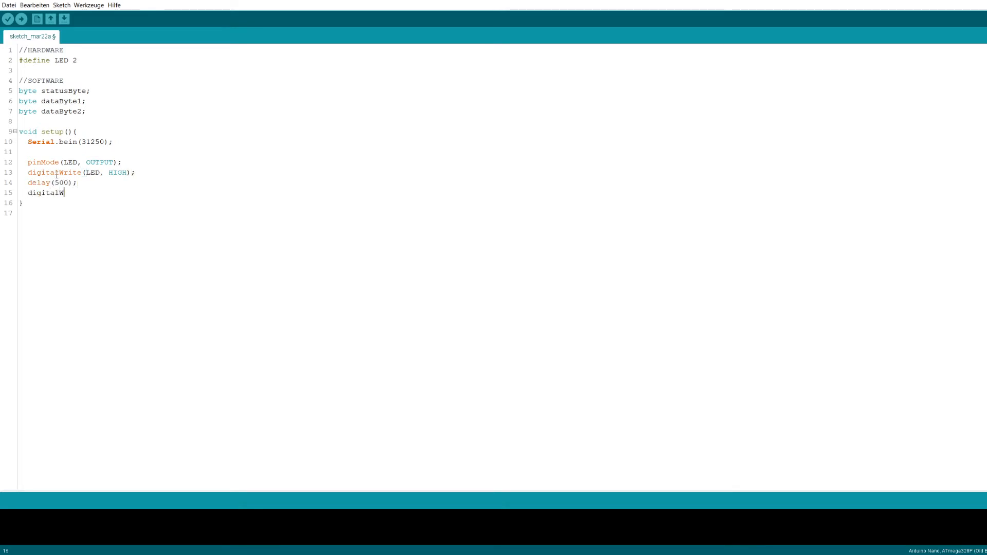
{"action": "type", "text": "rite(LED, LOW);"}
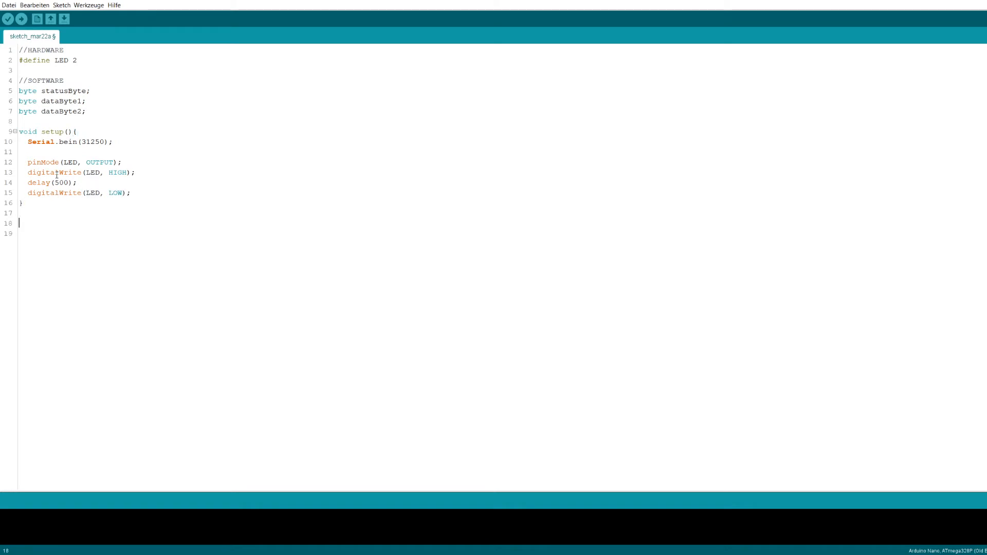
Begin void loop() with an if(Serial.available() > 2) block
{"action": "type", "text": "void loop();"}
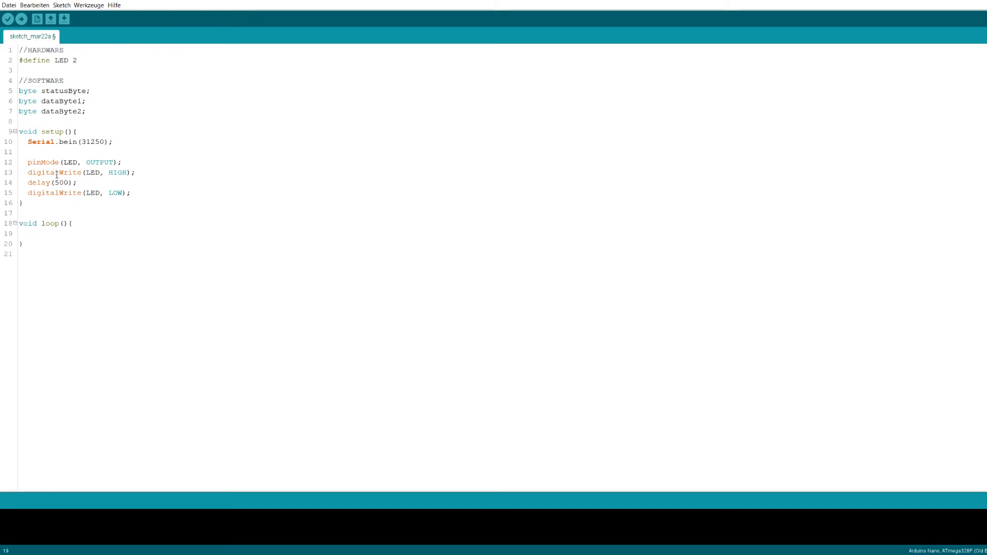
{"action": "type", "text": "if"}
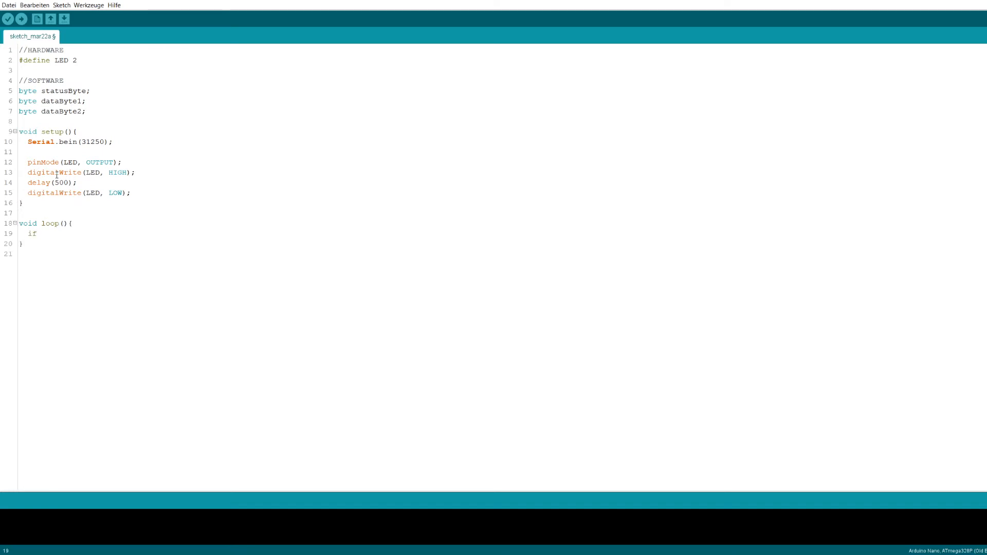
{"action": "type", "text": "(Serial."}
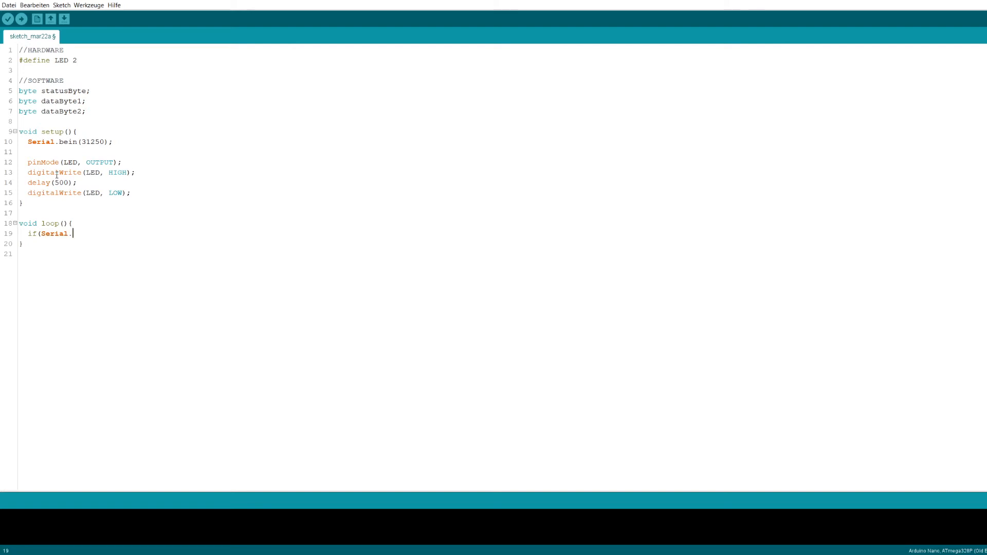
{"action": "type", "text": "available()"}
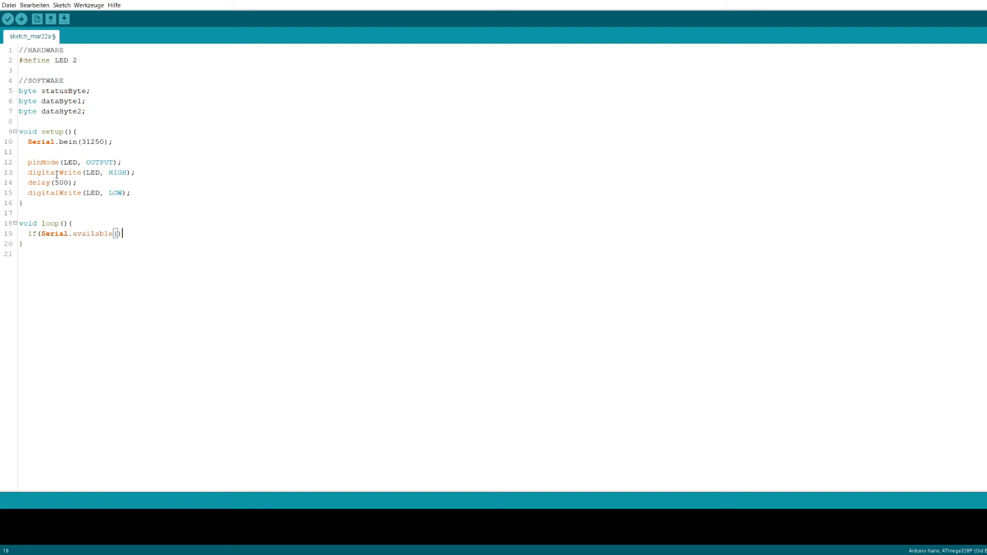
{"action": "type", "text": ">2"}
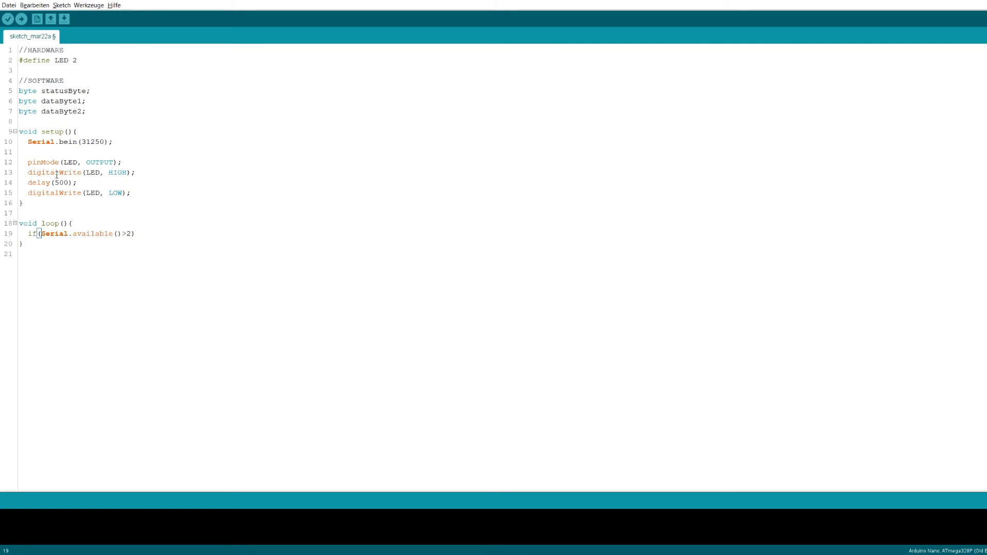
{"action": "type", "text": "{"}
{"action": "type", "text": "data"}
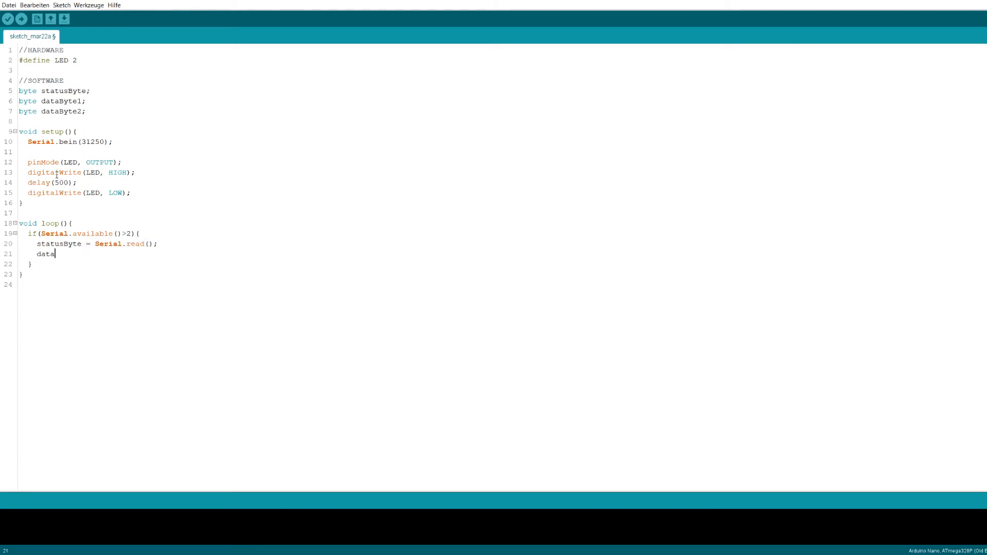
Read statusByte, dataByte1 and dataByte2 via Serial.read(), then Serial.flush(), and begin the status check
{"action": "type", "text": "Byte1 = S"}
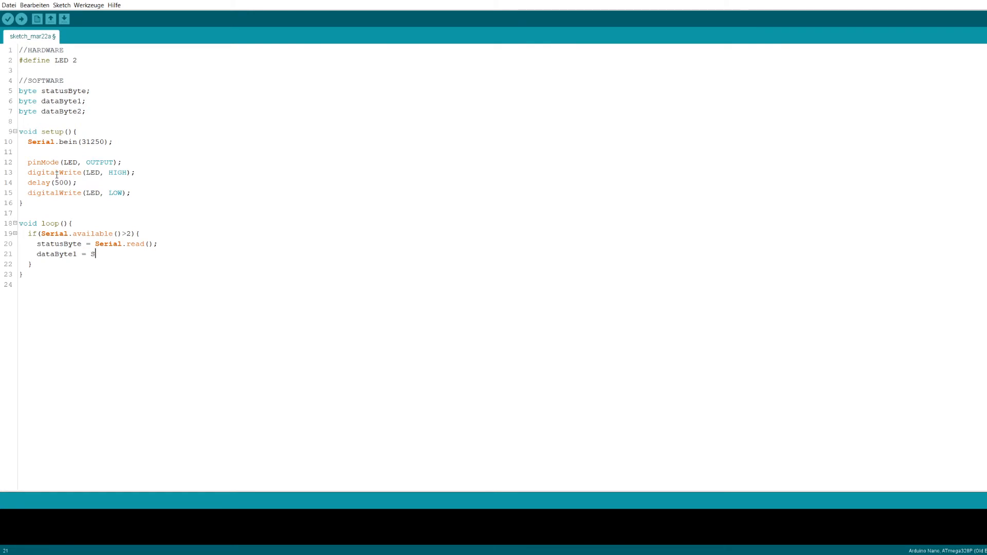
{"action": "type", "text": "erial.read"}
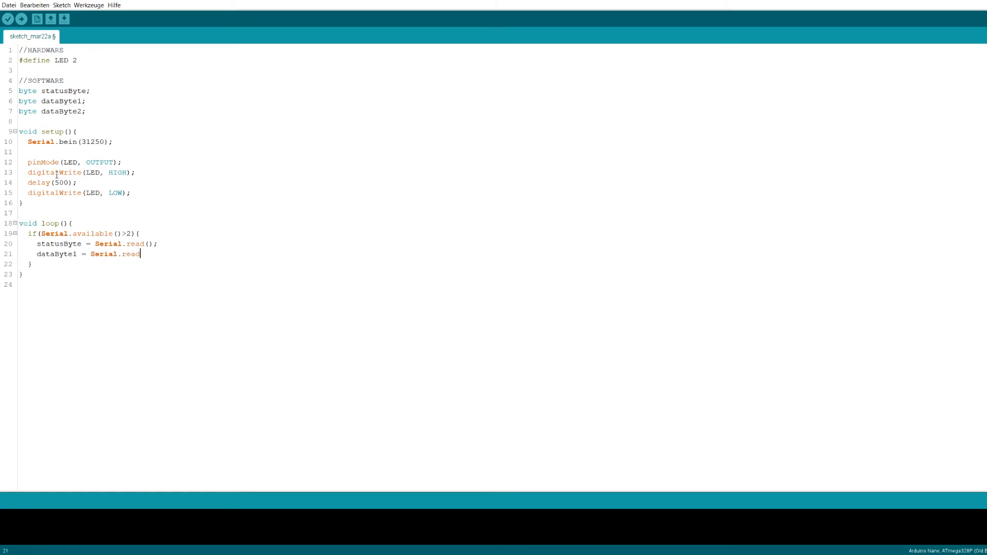
{"action": "type", "text": "();"}
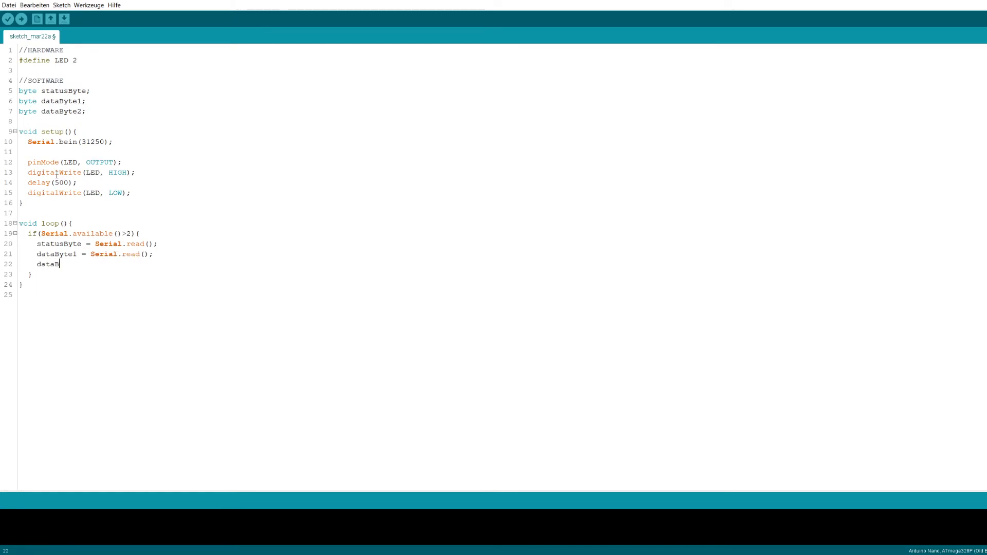
{"action": "type", "text": "yte2 0 Ser"}
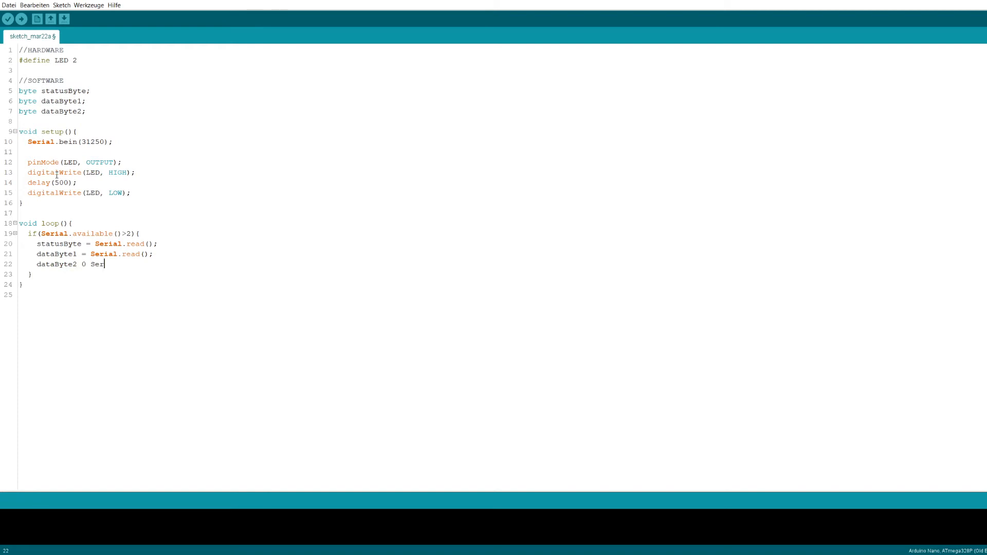
{"action": "type", "text": "= Serial.read();"}
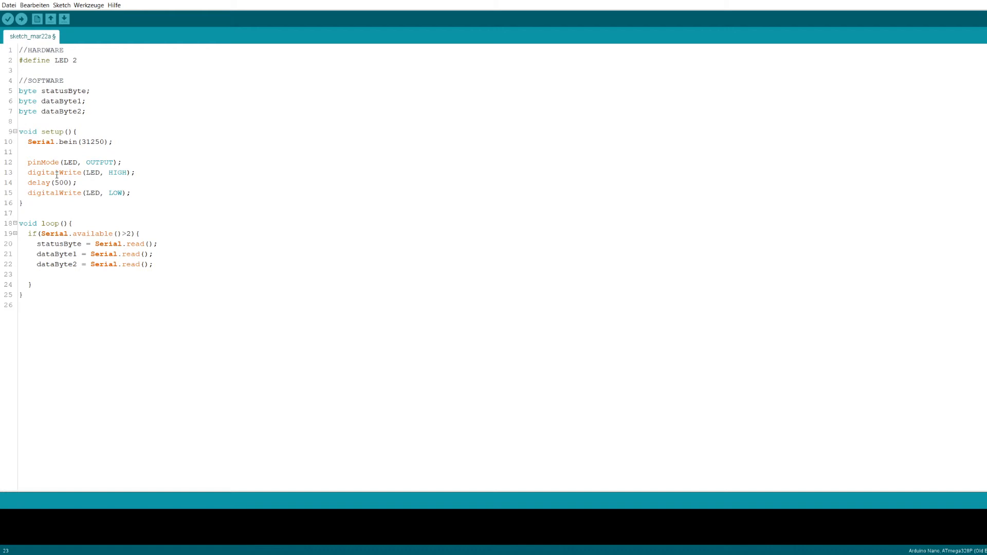
{"action": "type", "text": "Serial.flush"}
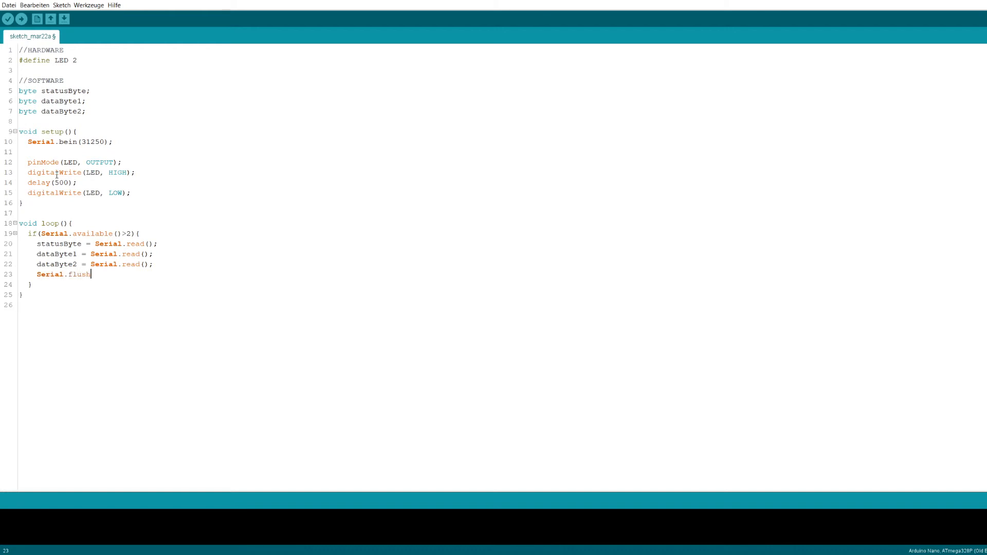
{"action": "type", "text": "();"}
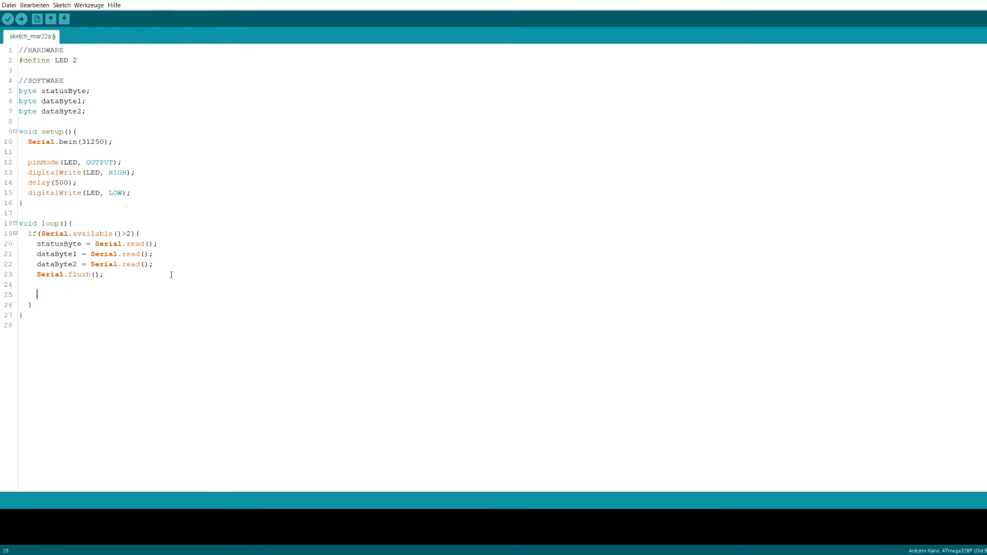
{"action": "type", "text": "if(status"}
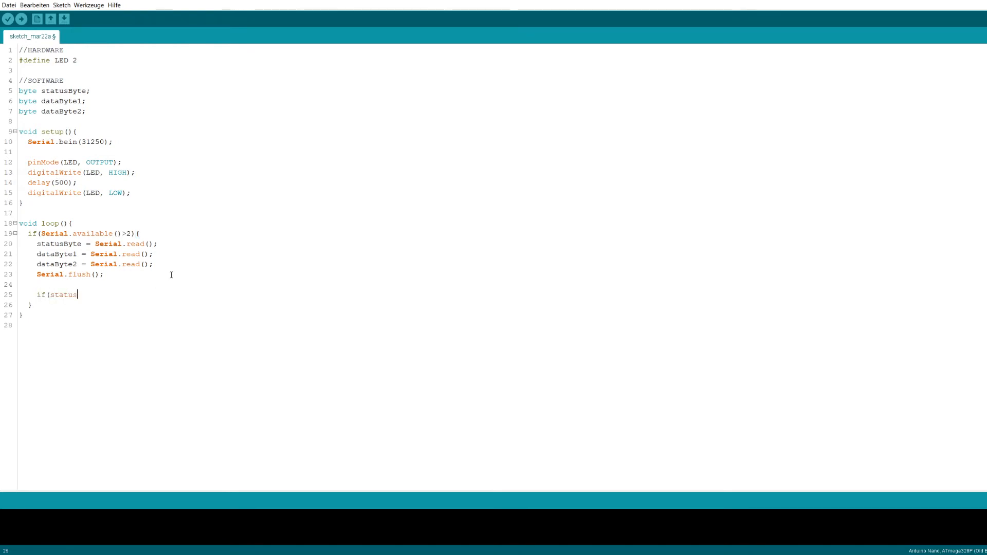
Write if(statusByte == 190 && dataByte1 == 79) with nested if(dataByte2 == 0) setting LED LOW
{"action": "type", "text": "Byte ="}
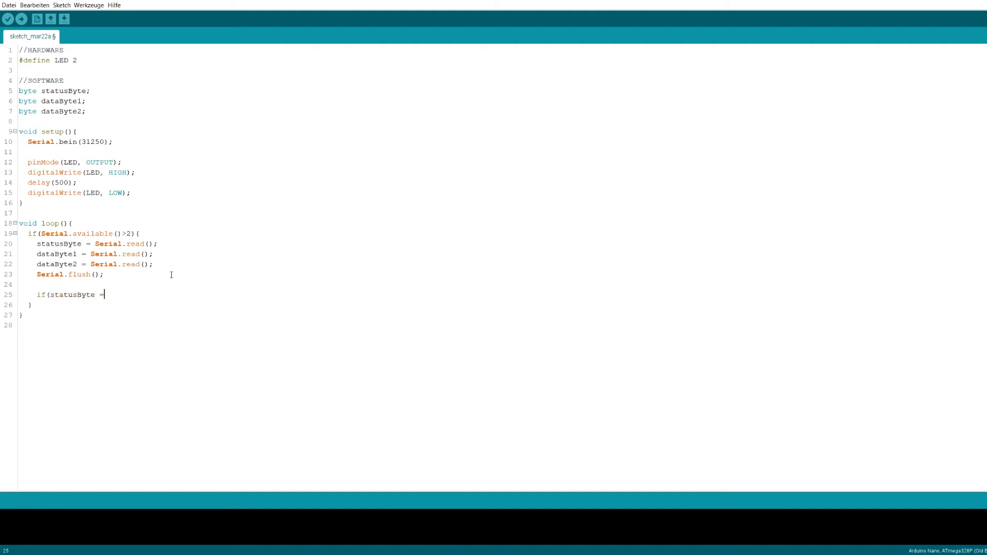
{"action": "type", "text": "190"}
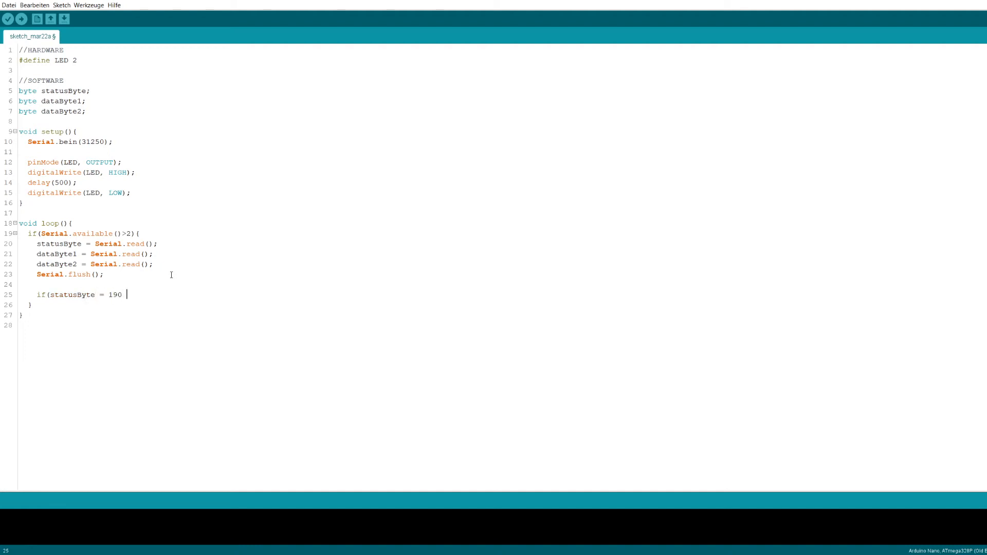
{"action": "type", "text": "&& dataByte1 == 79){"}
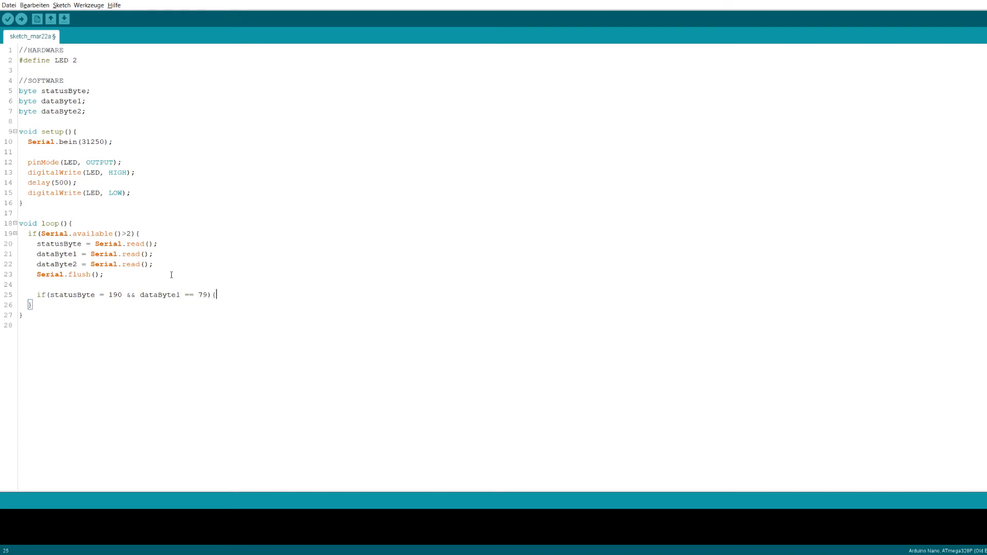
{"action": "type", "text": "if"}
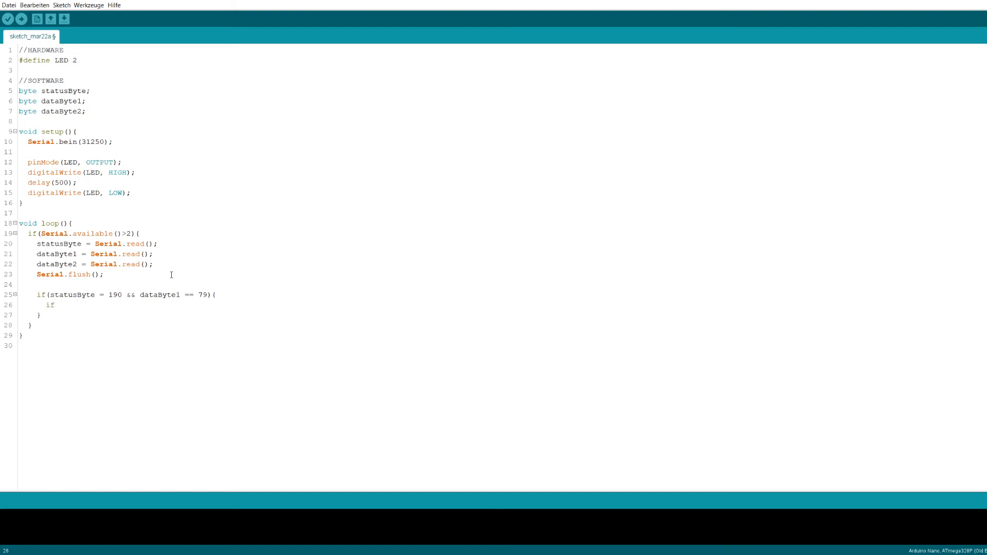
{"action": "type", "text": "(st"}
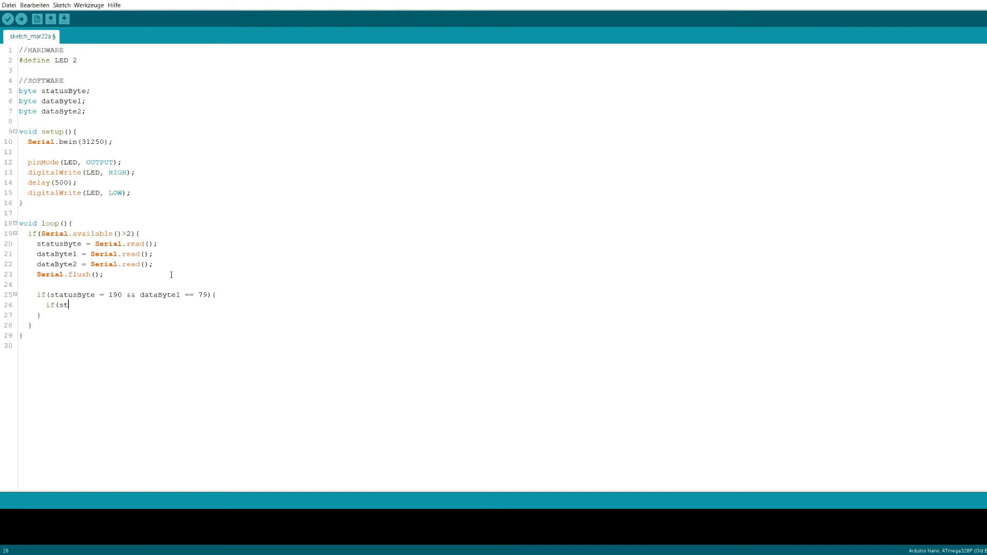
{"action": "type", "text": "ataByte2 =="}
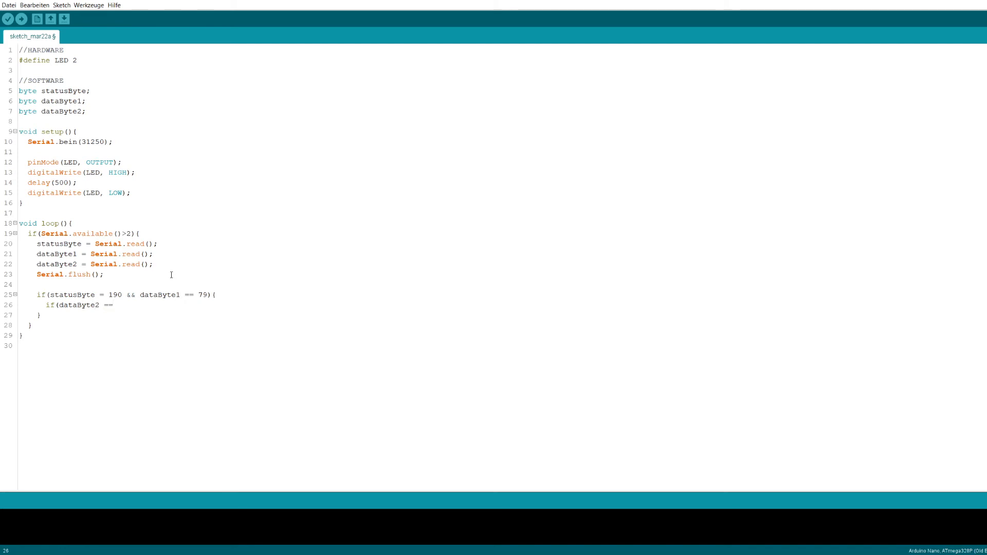
{"action": "type", "text": "0){"}
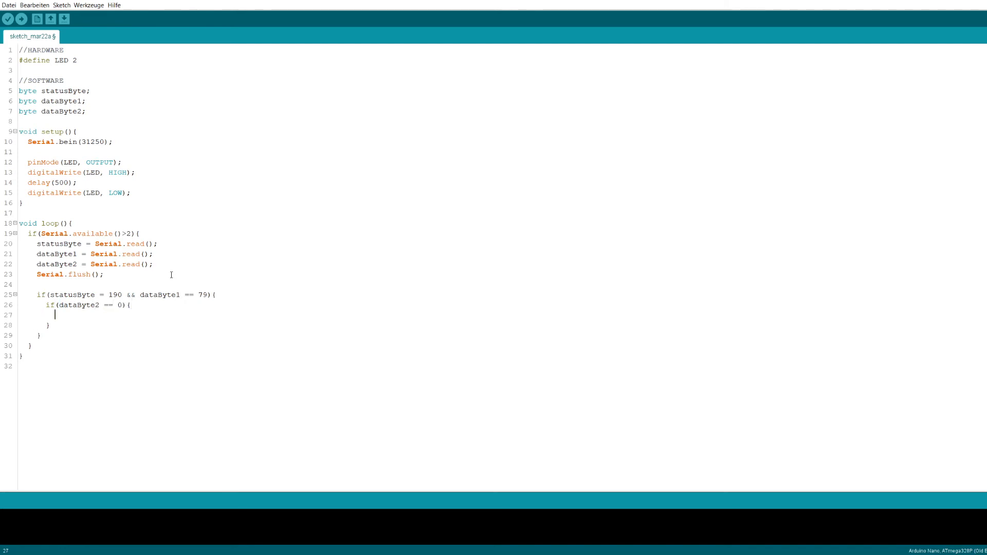
{"action": "type", "text": "digitalW"}
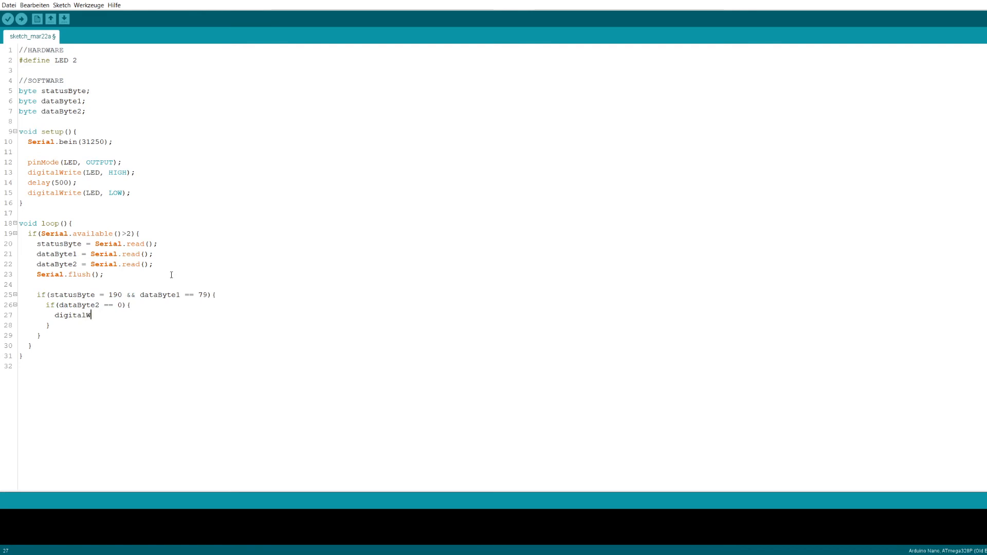
{"action": "type", "text": "rite(LED, LOW);"}
{"action": "type", "text": "else if("}
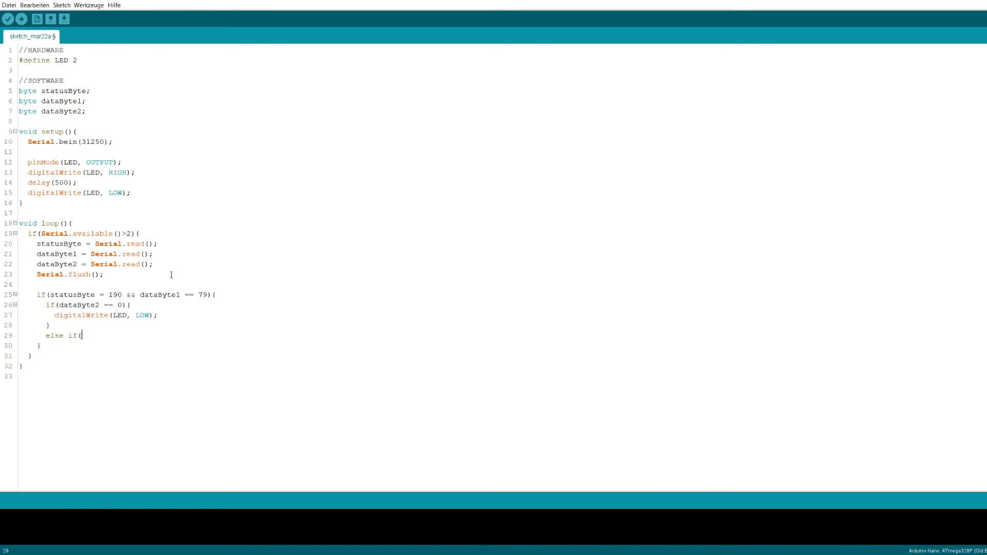
Add else if(dataByte2 == 127) setting LED HIGH
{"action": "type", "text": "dataBy"}
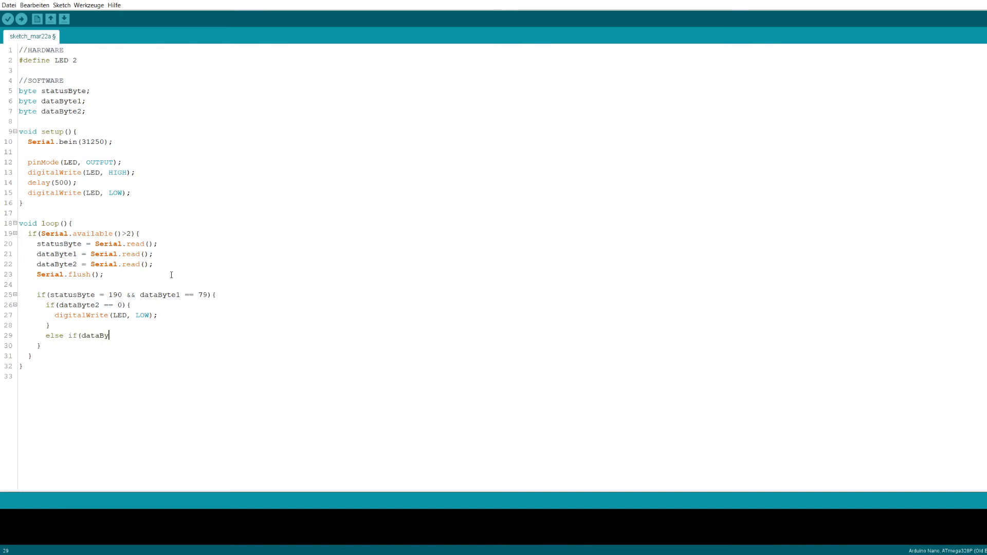
{"action": "type", "text": "te2 == 127){"}
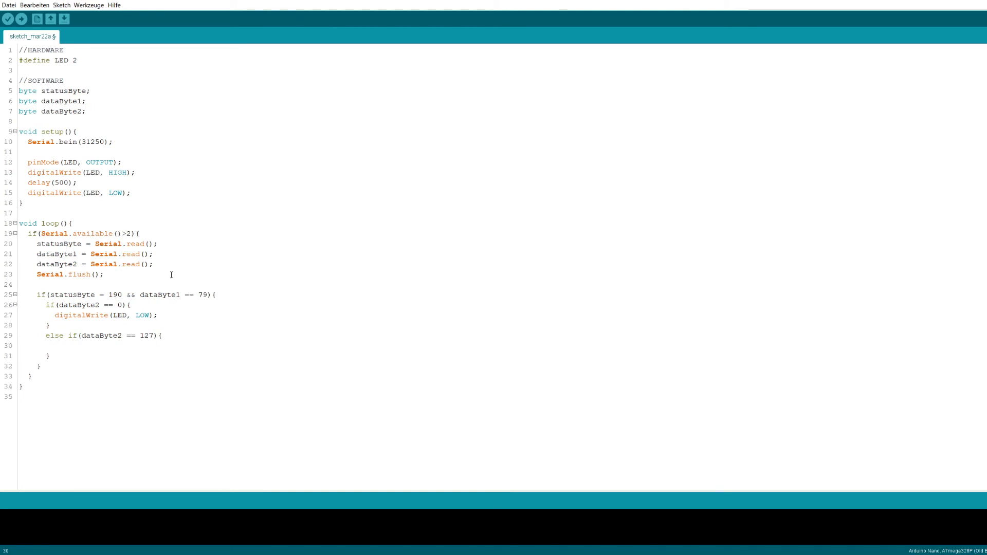
{"action": "type", "text": "digitalWrite"}
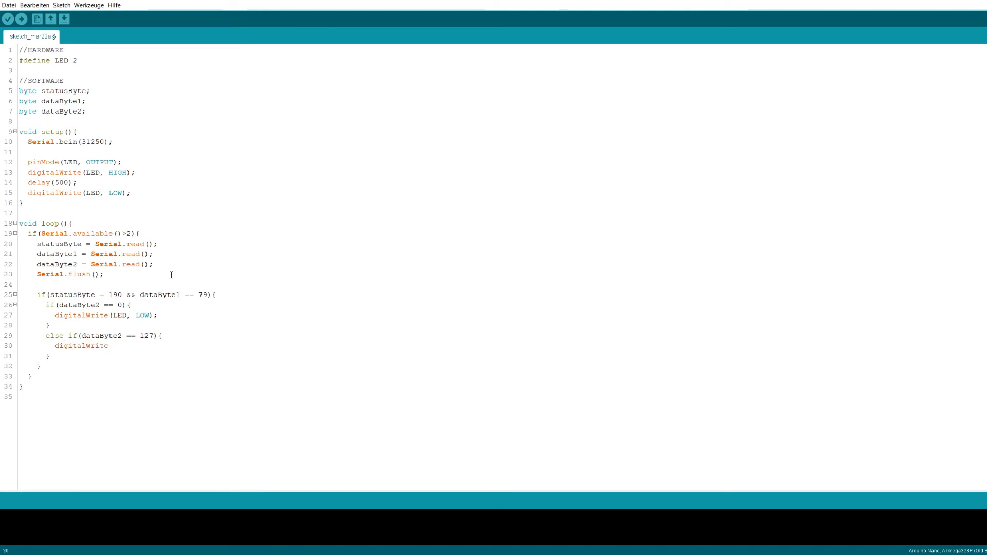
{"action": "type", "text": "(LED, HIGH);"}
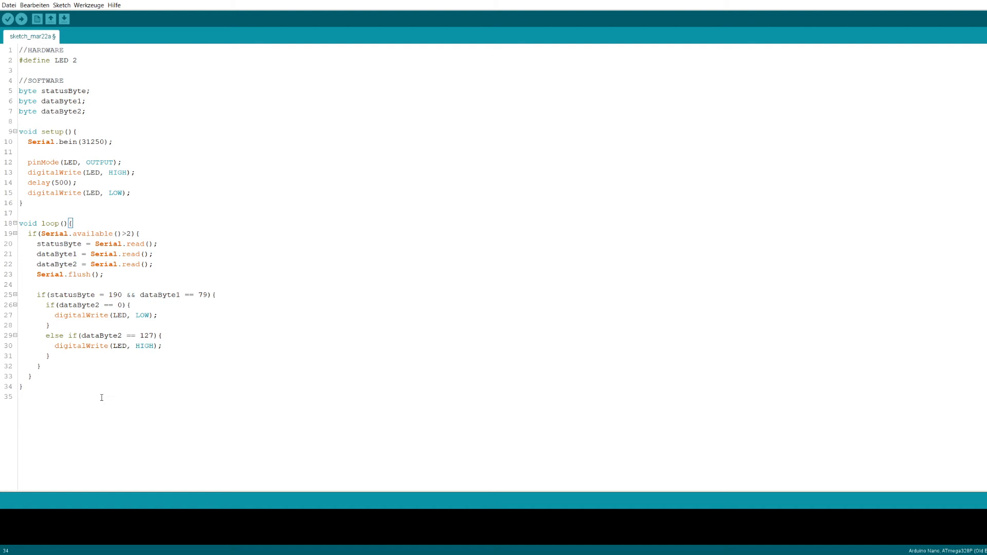
Auto Format the sketch with Ctrl+T, upload it, and bring up Studio One's External Devices options
{"action": "key", "text": "ctrl+t"}
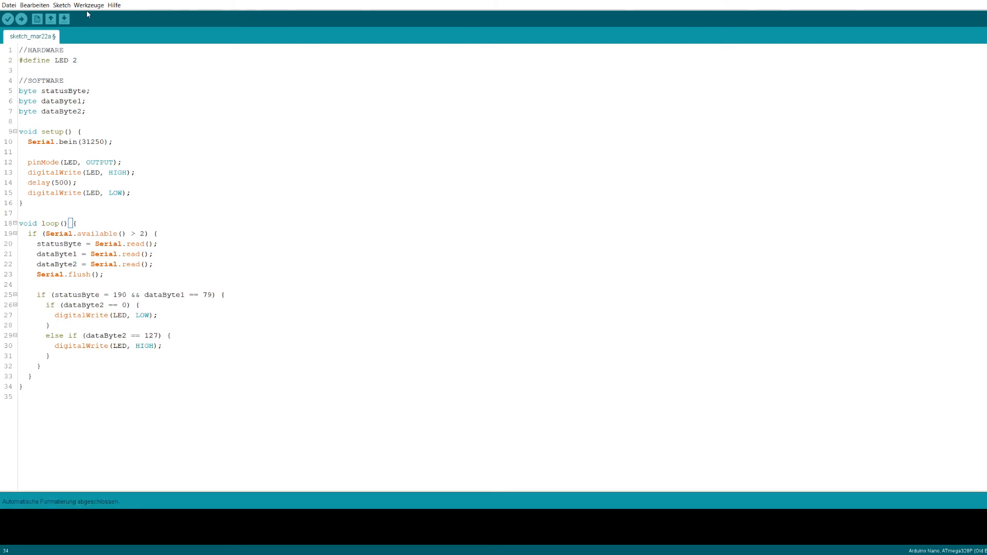
{"action": "left_click", "coordinate": [89, 5]}
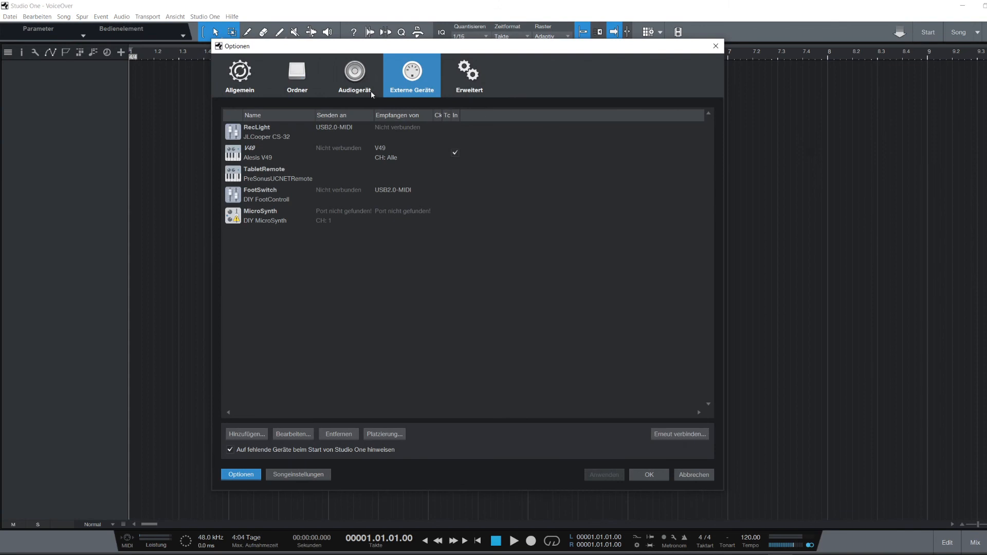
Edit the RecLight device, confirm Send To is USB2.0-MIDI, and accept the settings
{"action": "left_click", "coordinate": [292, 434]}
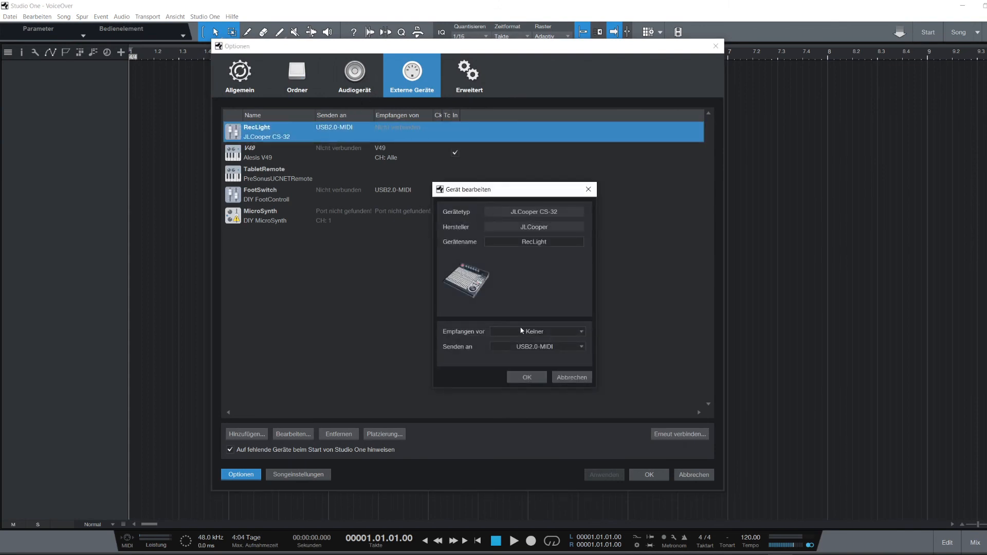
{"action": "left_click", "coordinate": [536, 347]}
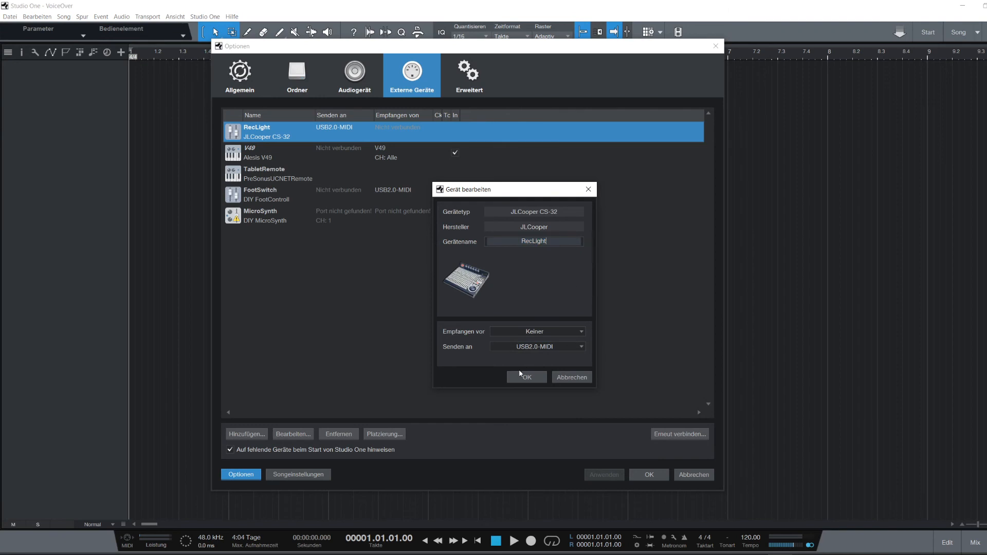
{"action": "left_click", "coordinate": [647, 474]}
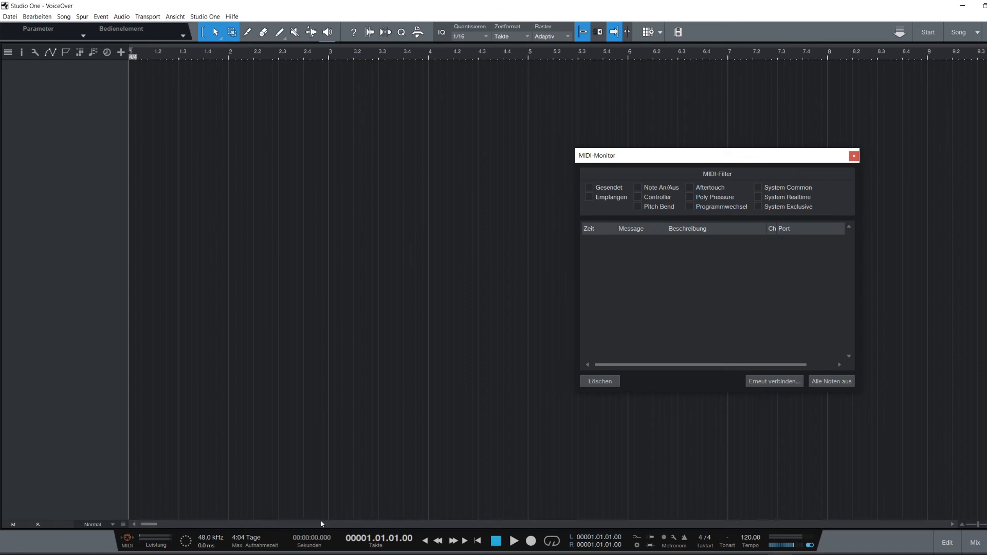
Move the MIDI Monitor aside and start recording so BE 4F 7F messages go to USB2.0-MIDI
{"action": "left_click_drag", "start_coordinate": [716, 156], "coordinate": [309, 106]}
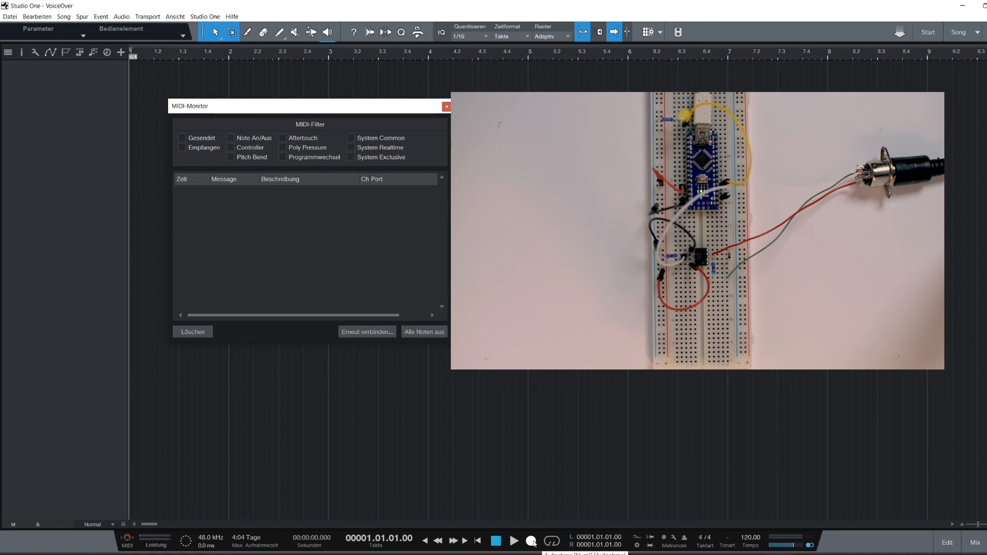
{"action": "left_click", "coordinate": [513, 541]}
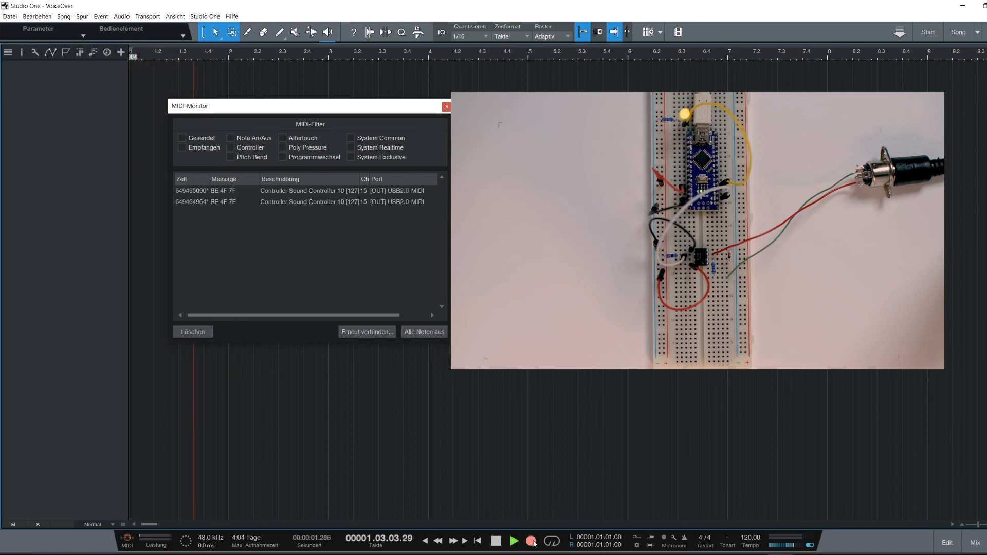